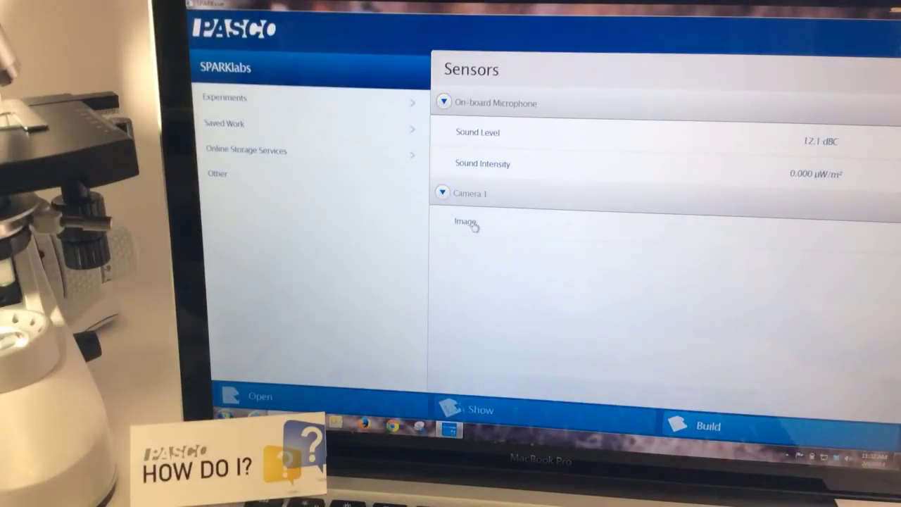
# Step: Show Camera 1's Image measurement on a new display page
pyautogui.click(465, 221)
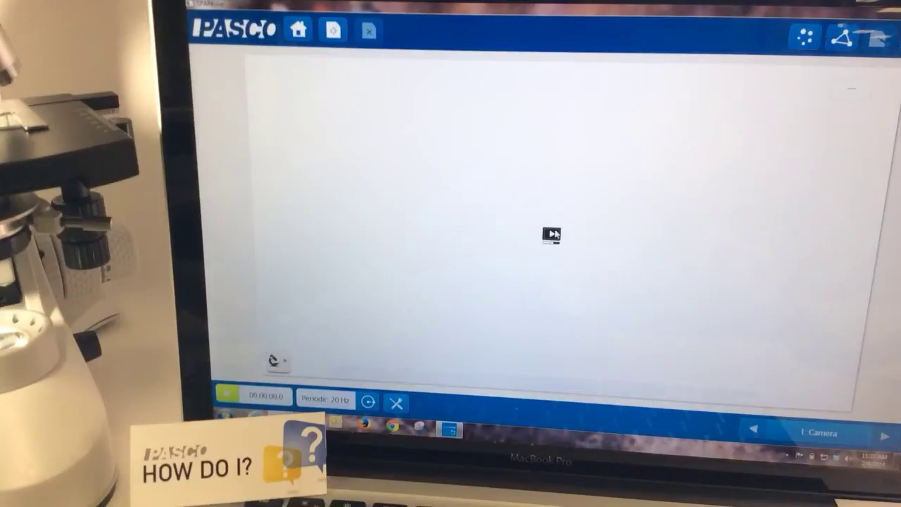
pyautogui.click(551, 235)
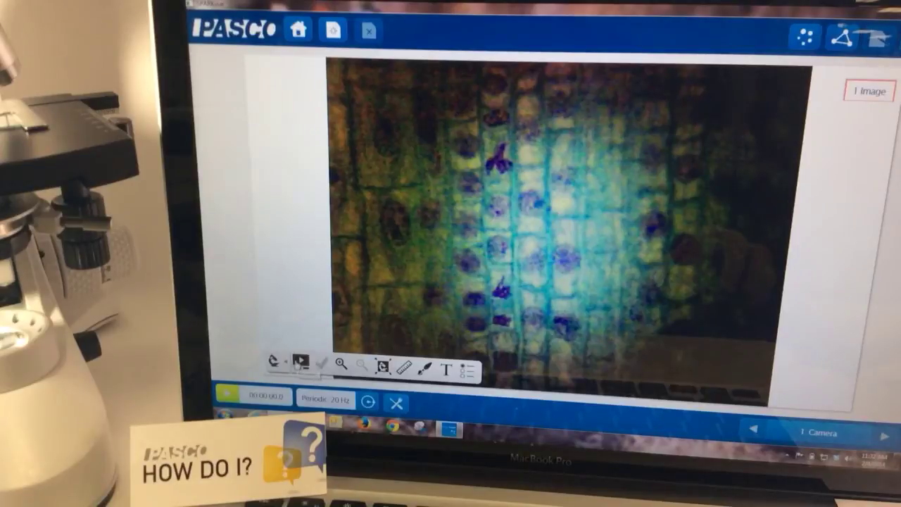
# Step: Enable live camera mode and capture the stained-cell frame as a still image
pyautogui.click(299, 363)
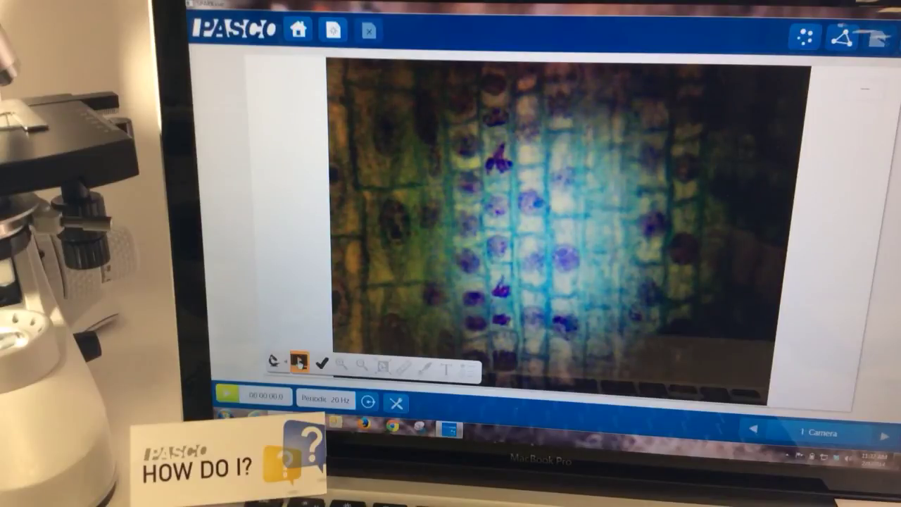
pyautogui.click(287, 364)
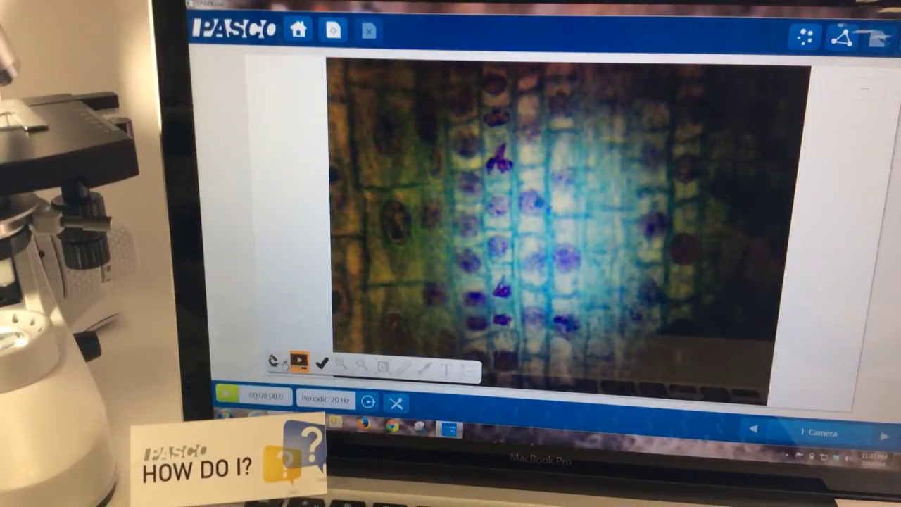